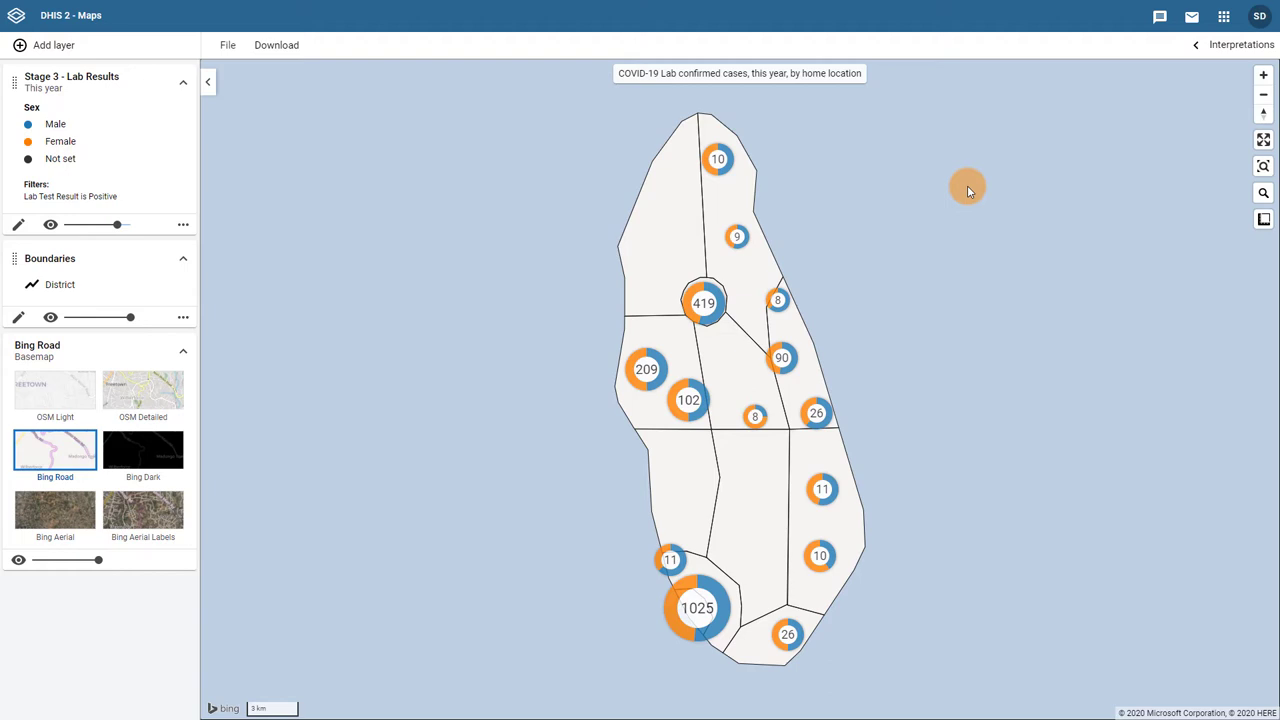
Show the more-actions options for the Stage 3 - Lab Results layer.
click(184, 224)
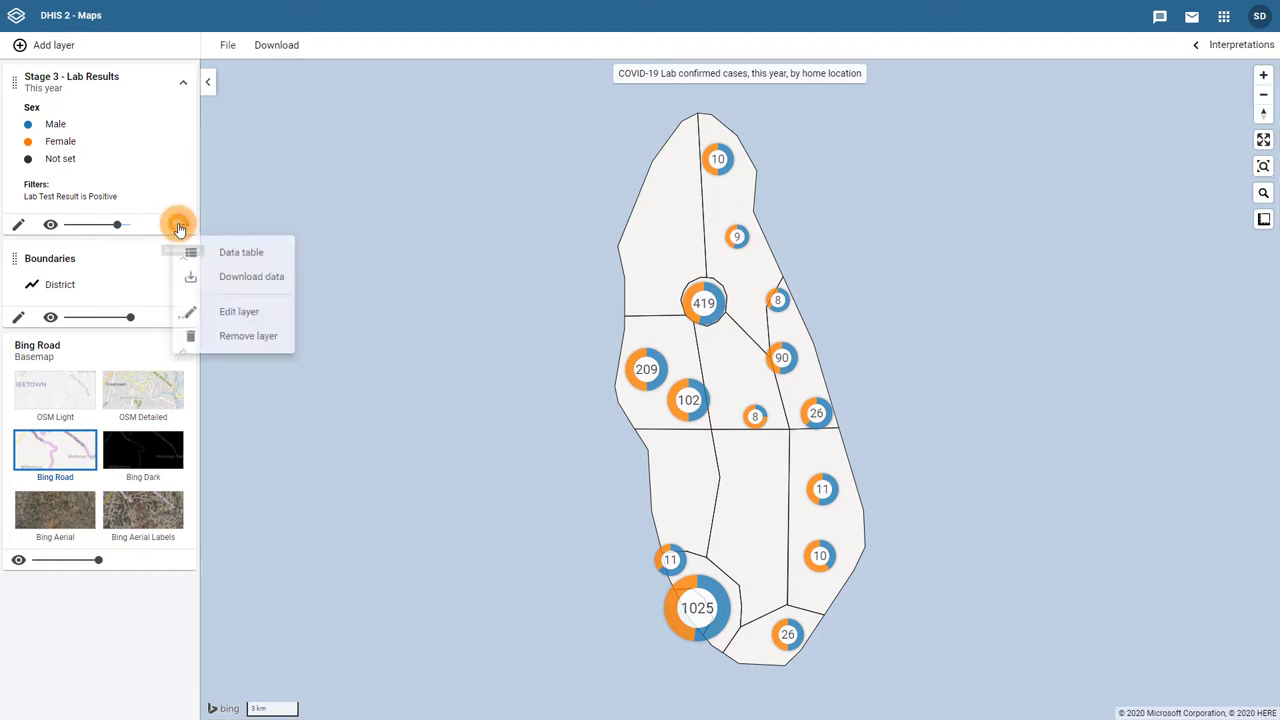
Show the lab results layer's data table of case events beneath the map.
click(180, 224)
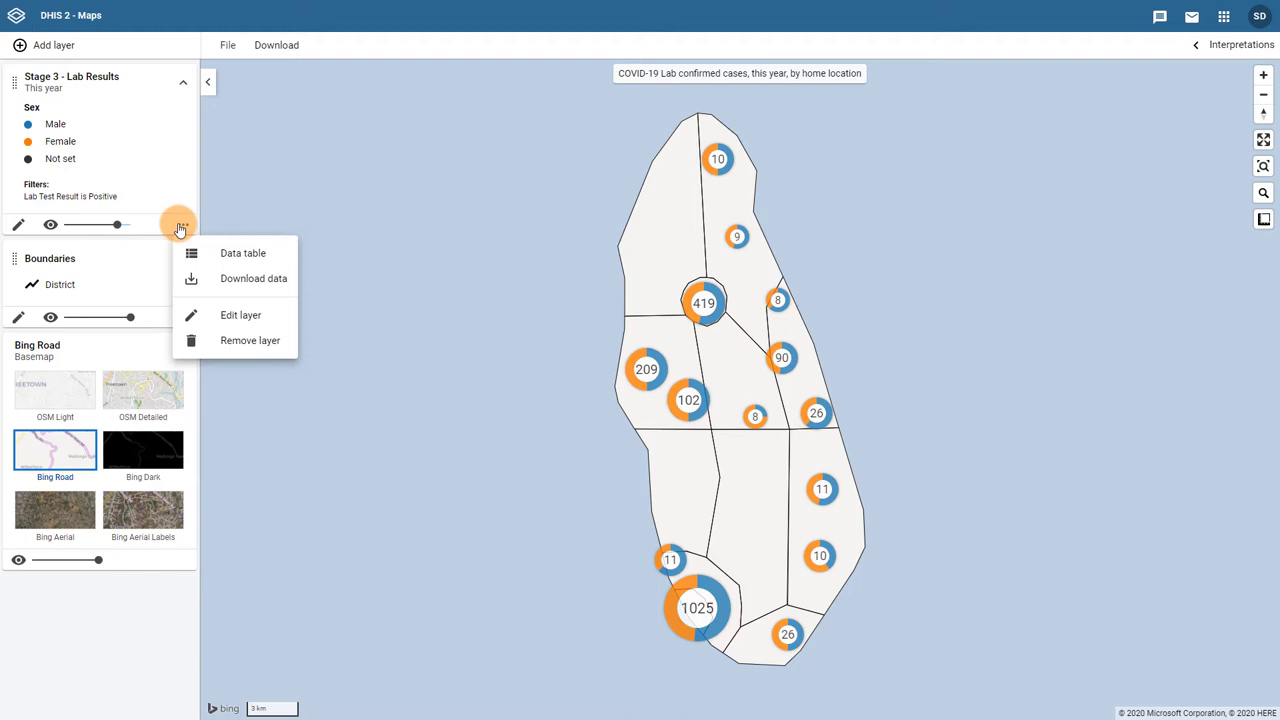
click(244, 252)
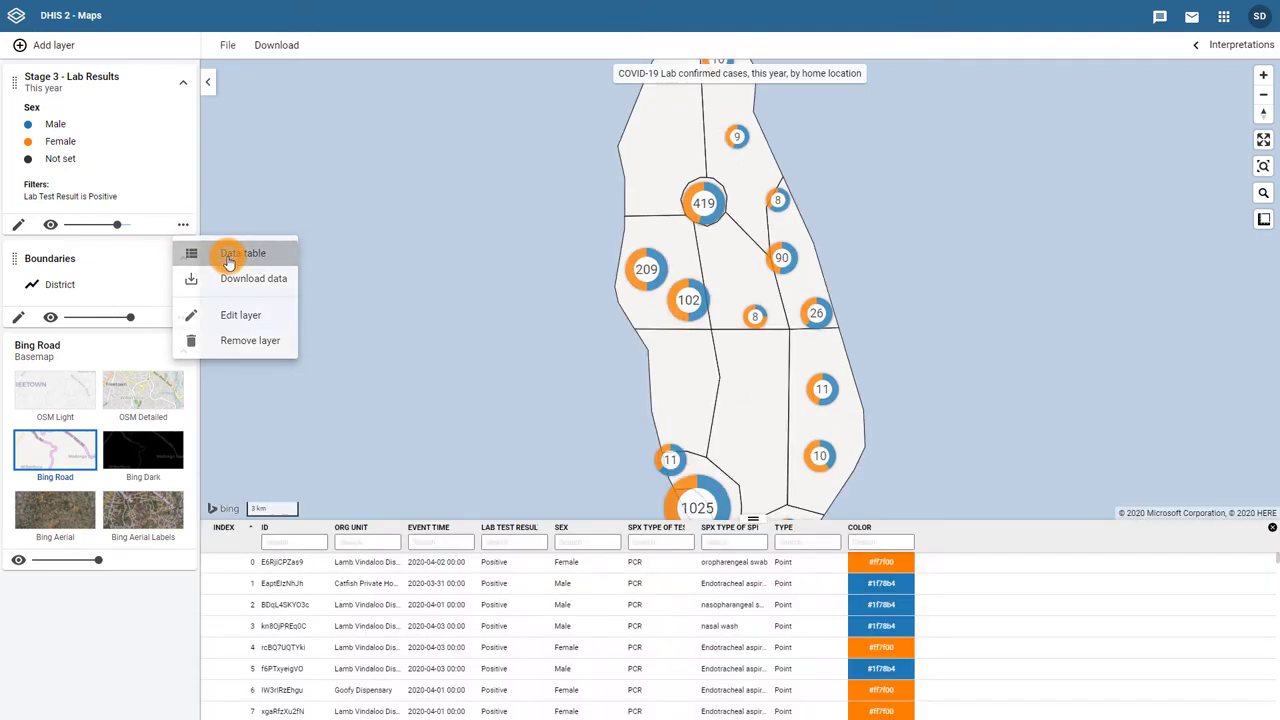
click(242, 252)
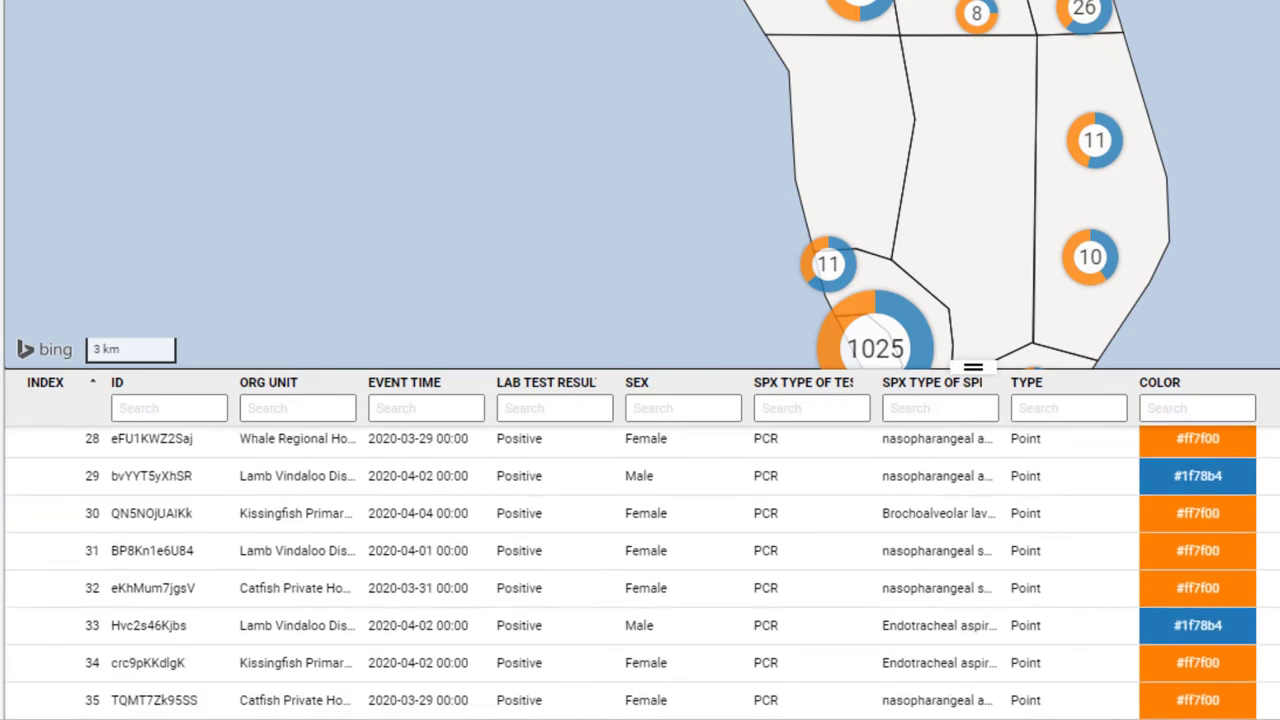
scroll(down, 3)
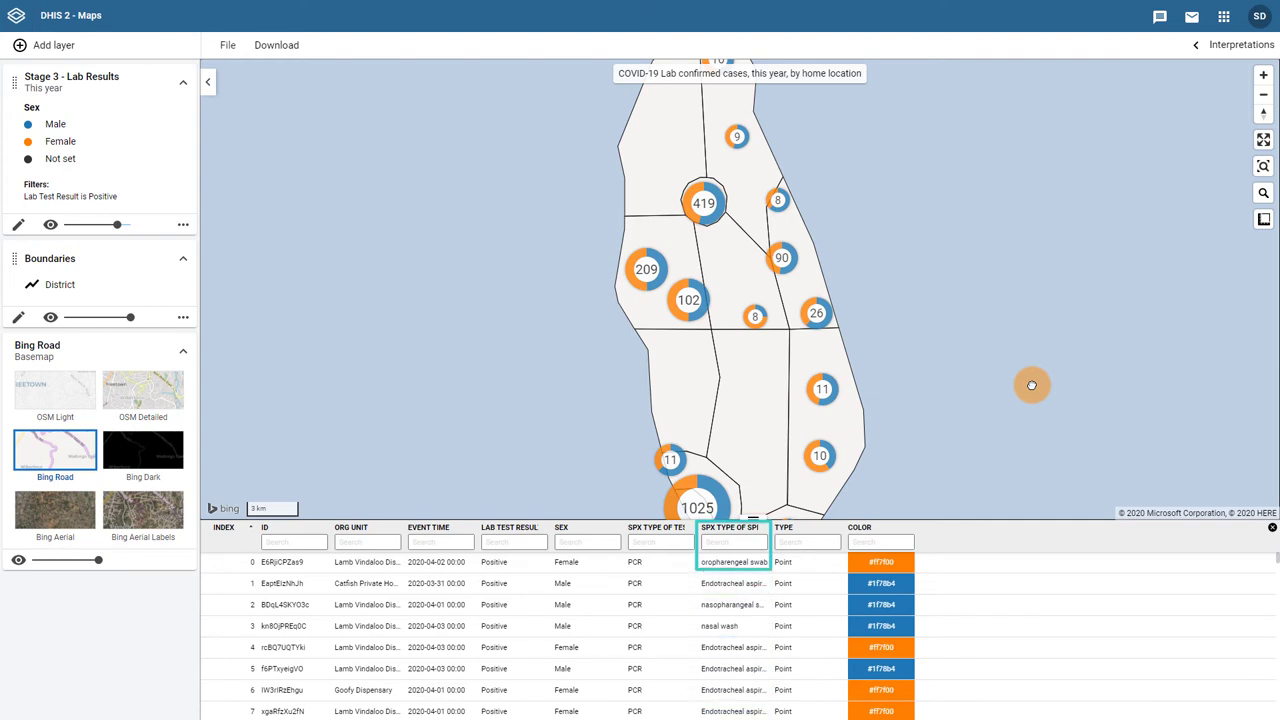
Filter the table to oropharyngeal swab specimens and Female sex.
click(732, 542)
text(oro)
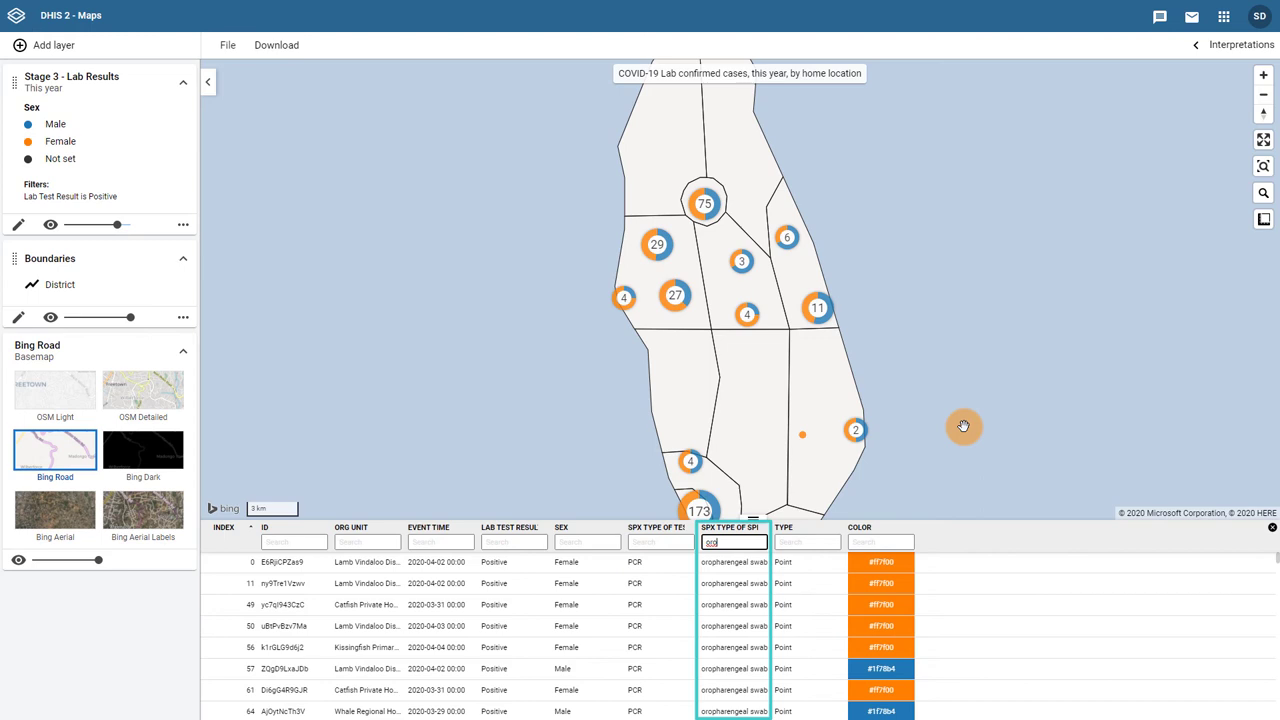
mouse_move(1058, 636)
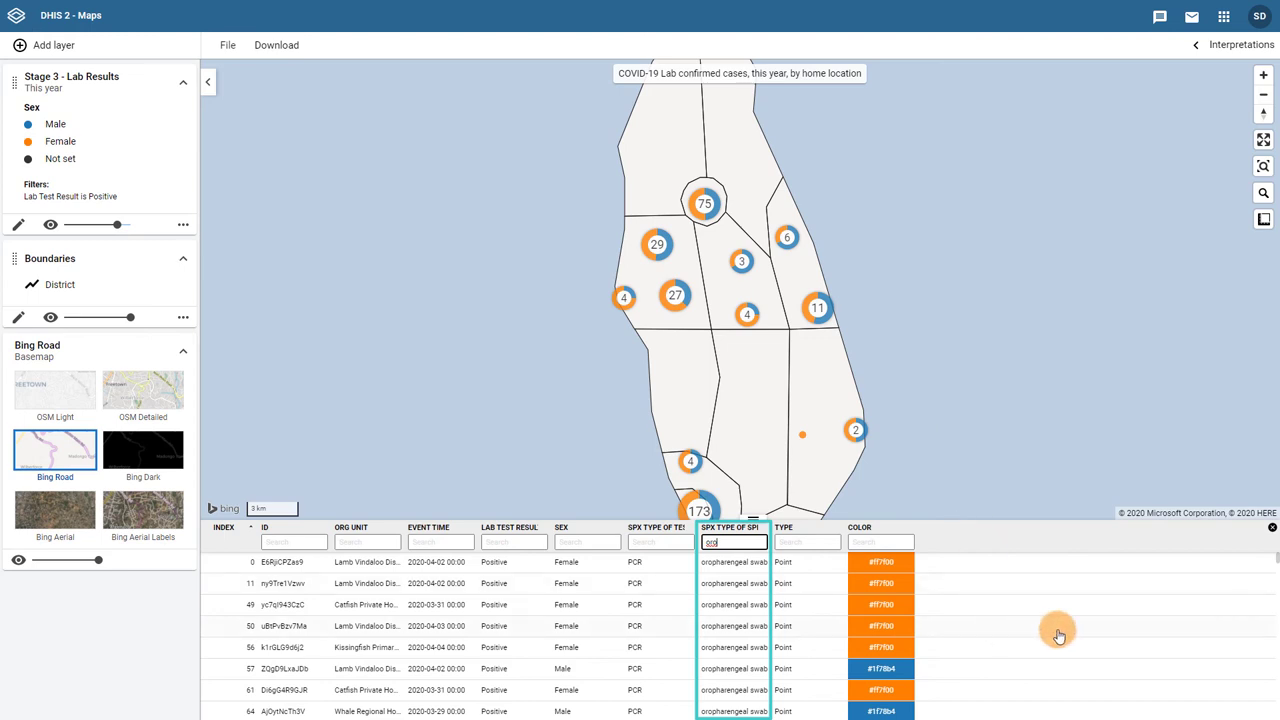
scroll(down, 3)
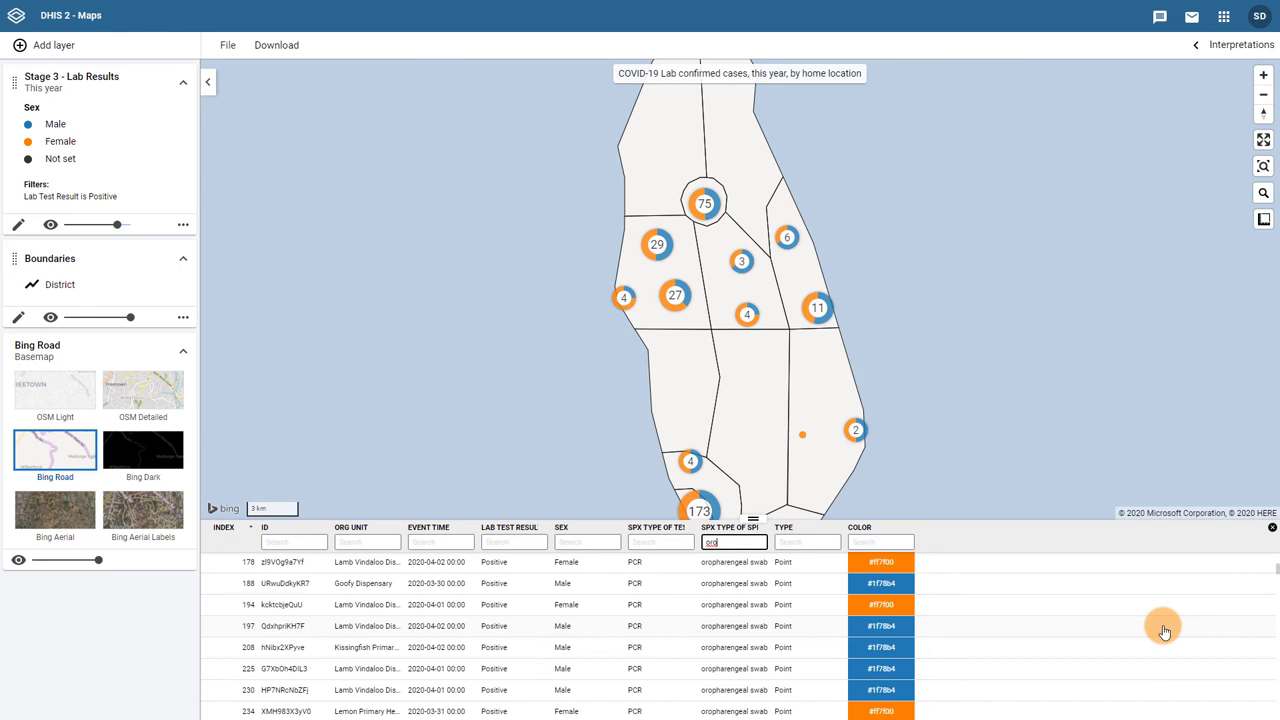
mouse_move(1074, 604)
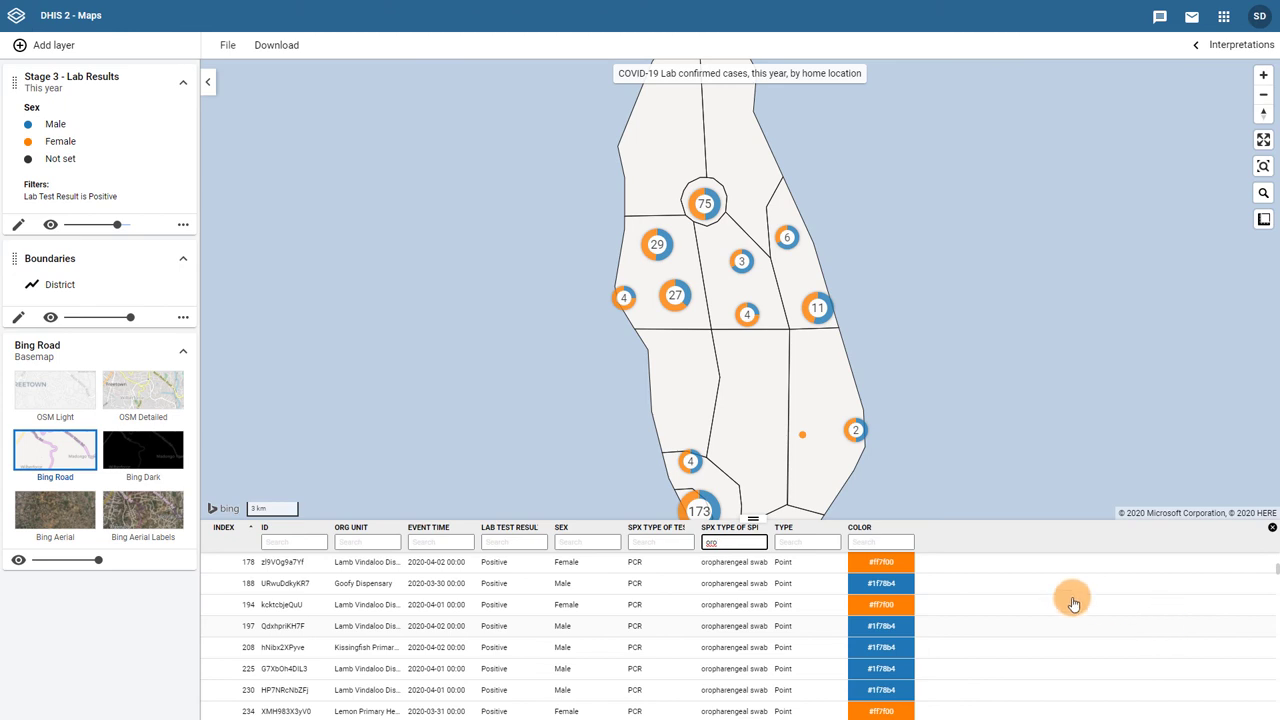
click(588, 542)
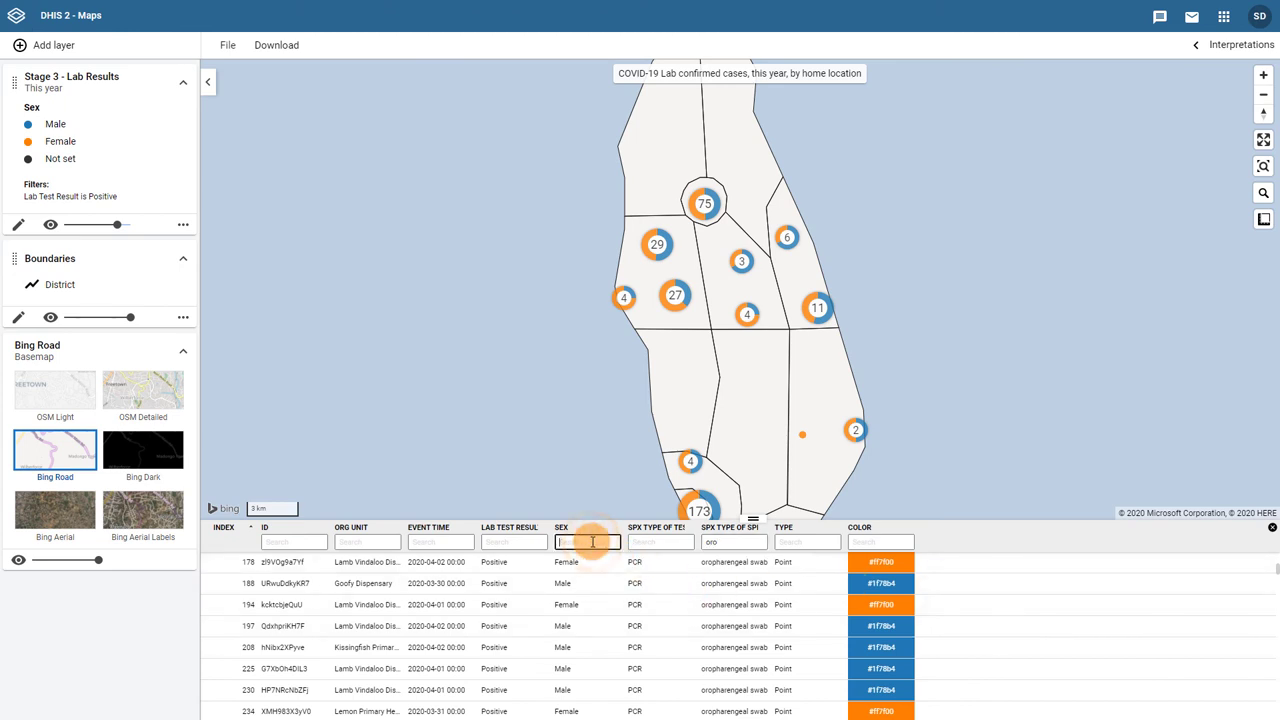
text(Female)
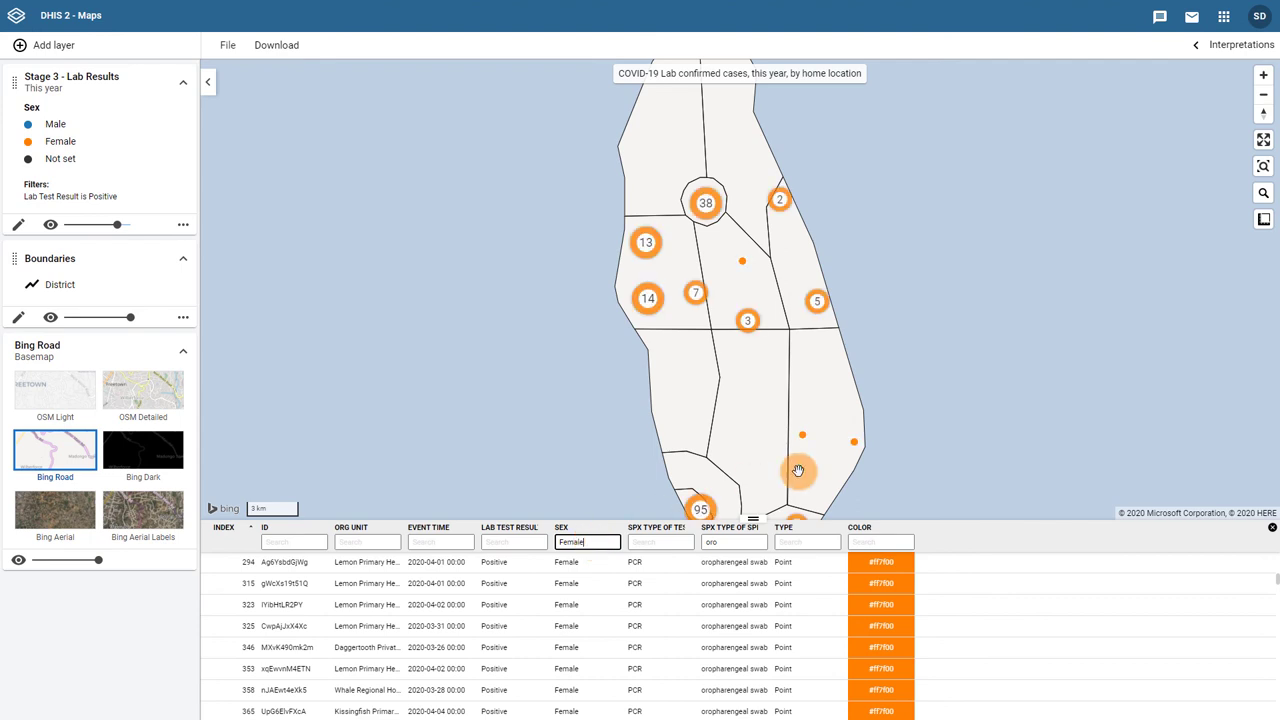
mouse_move(1130, 358)
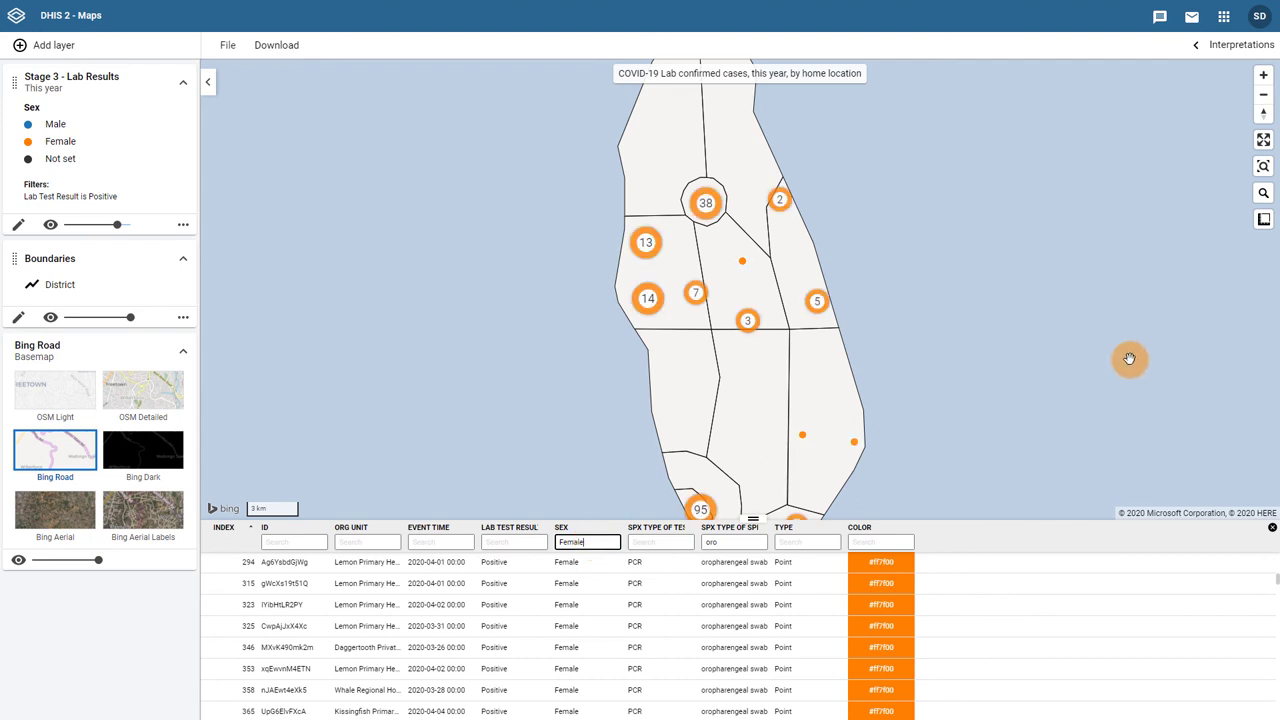